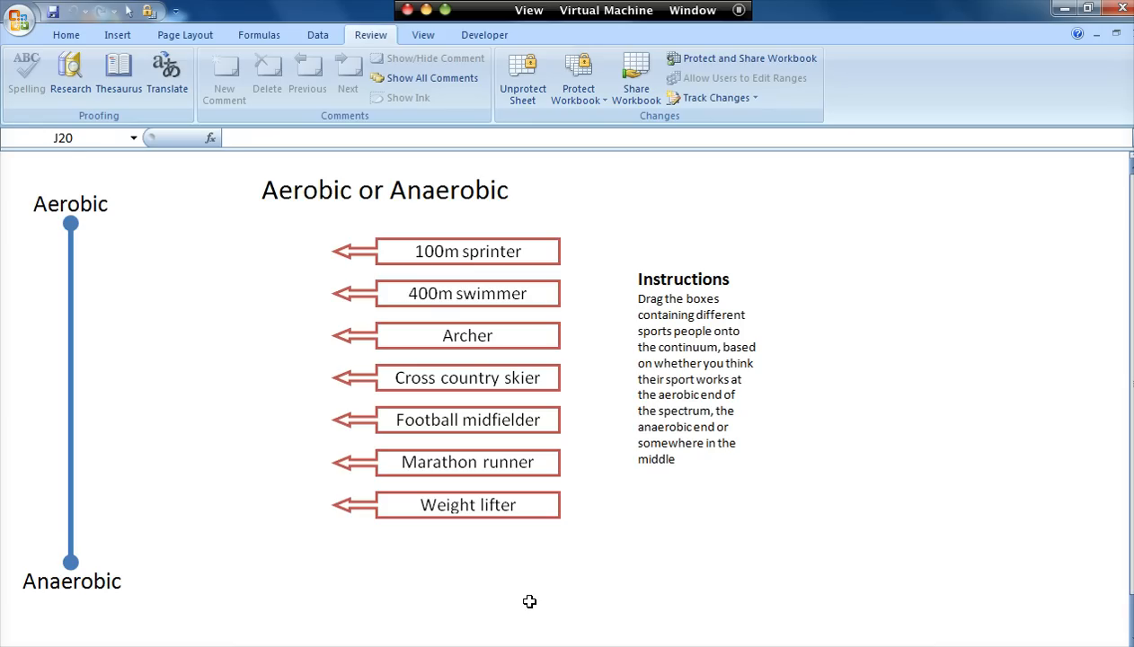
mouse_move(527, 593)
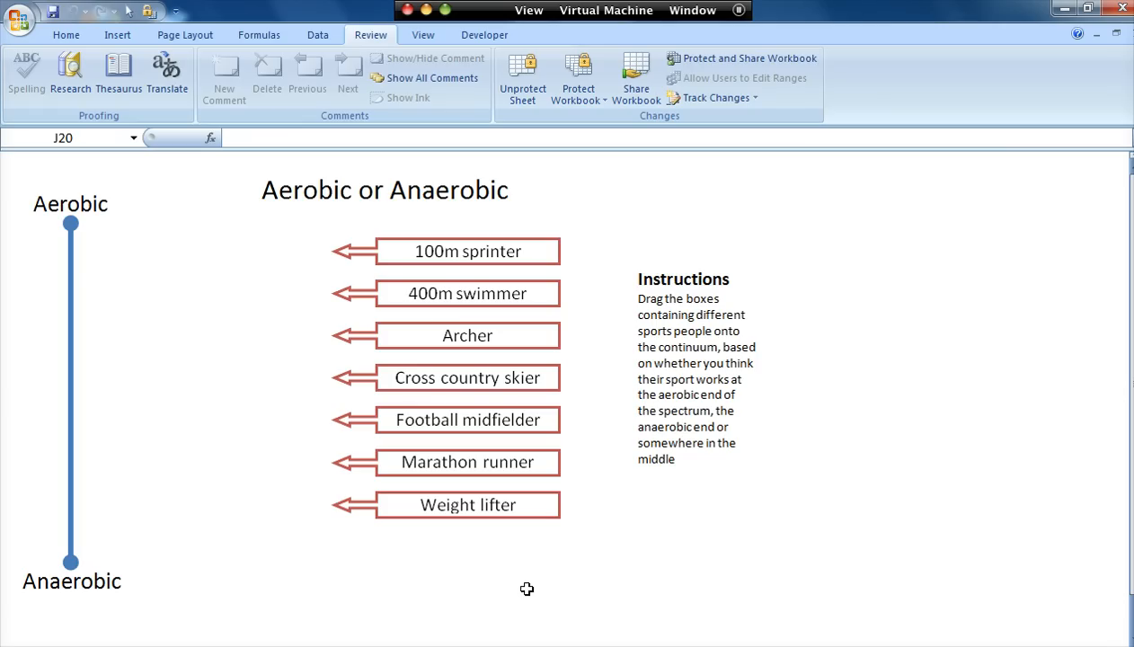
mouse_move(529, 563)
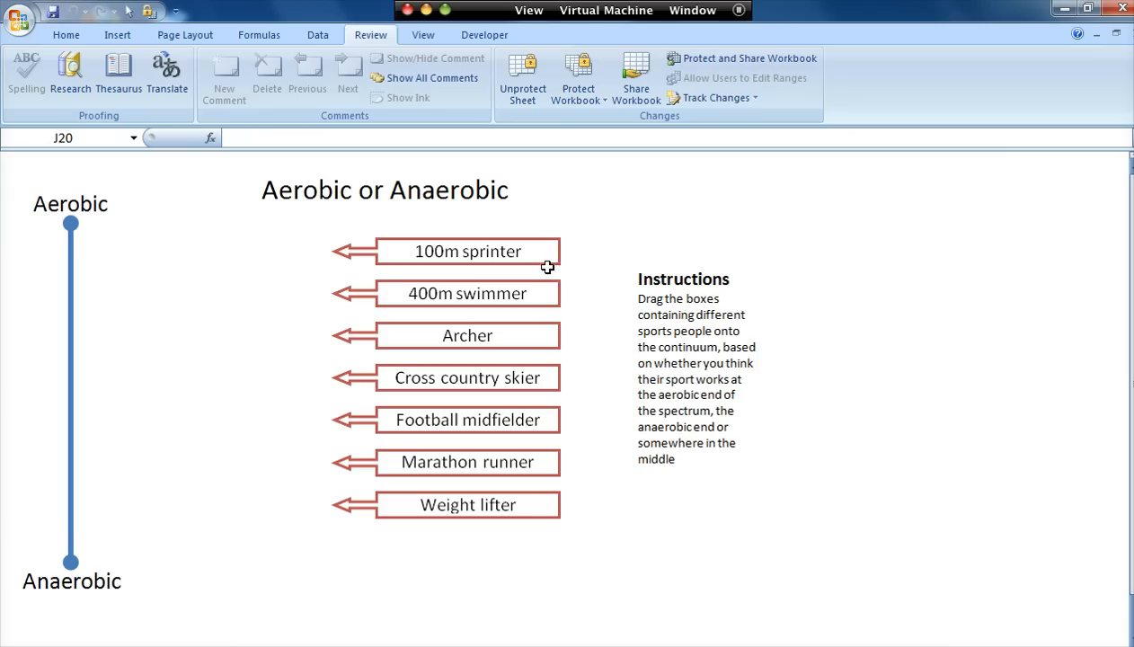
mouse_move(340, 253)
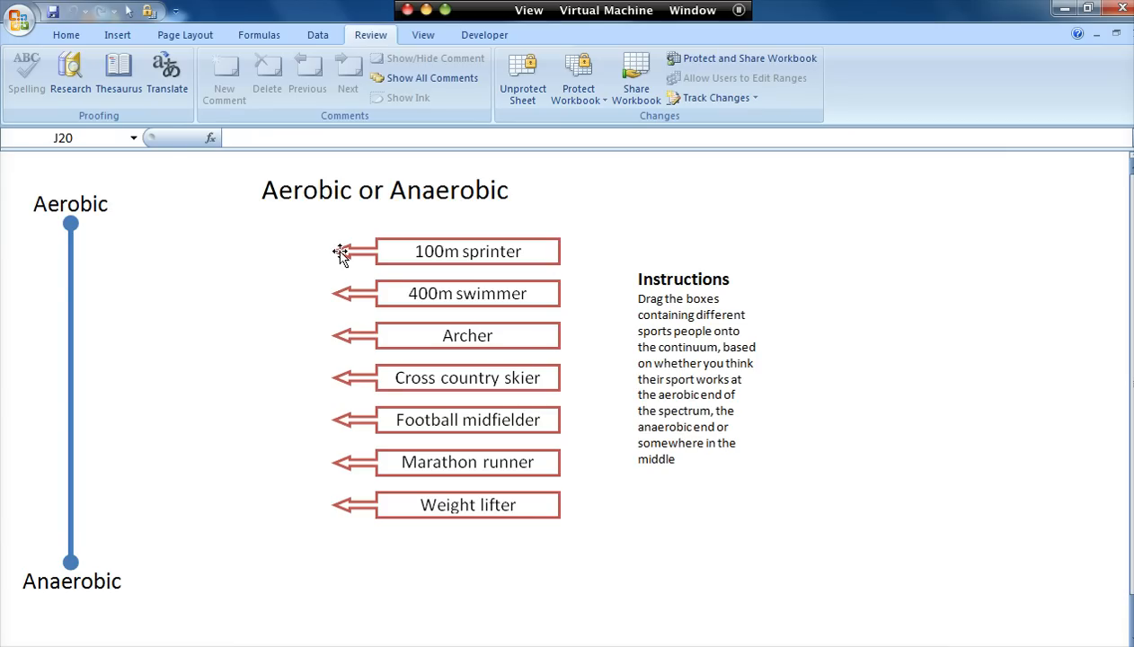
mouse_move(370, 261)
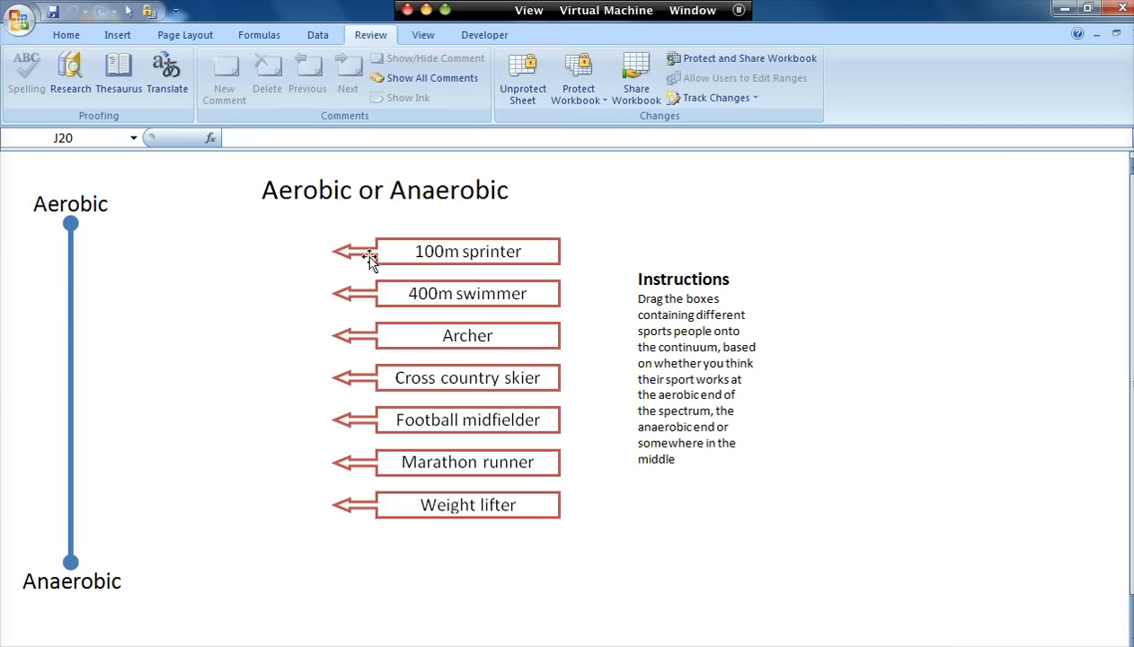
mouse_move(340, 299)
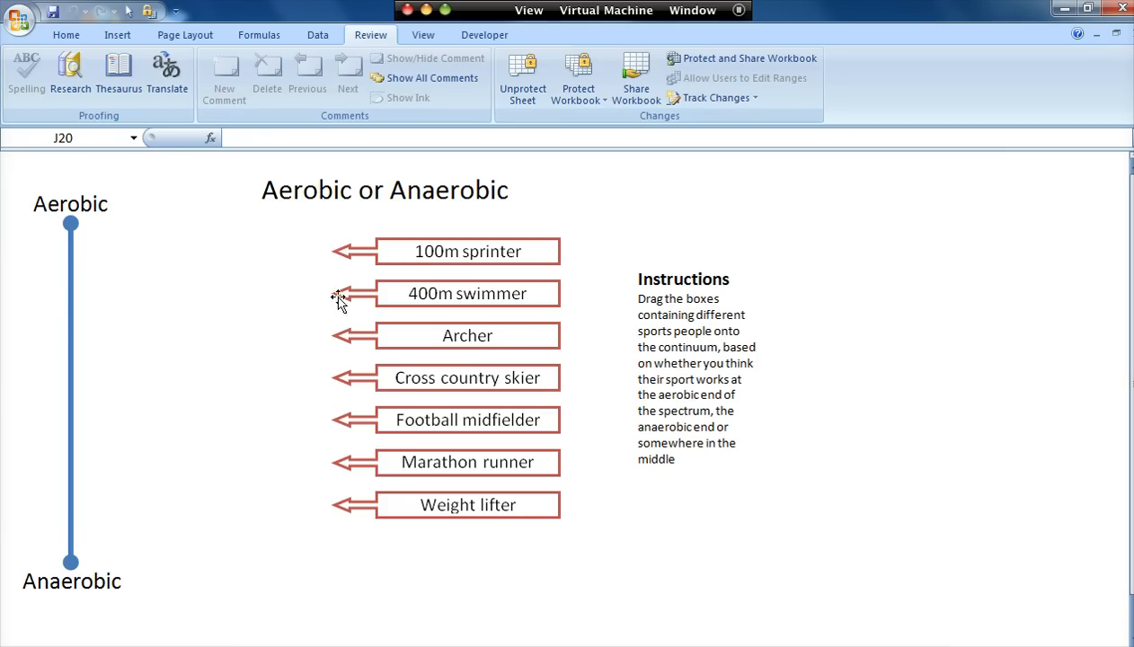
mouse_move(200, 187)
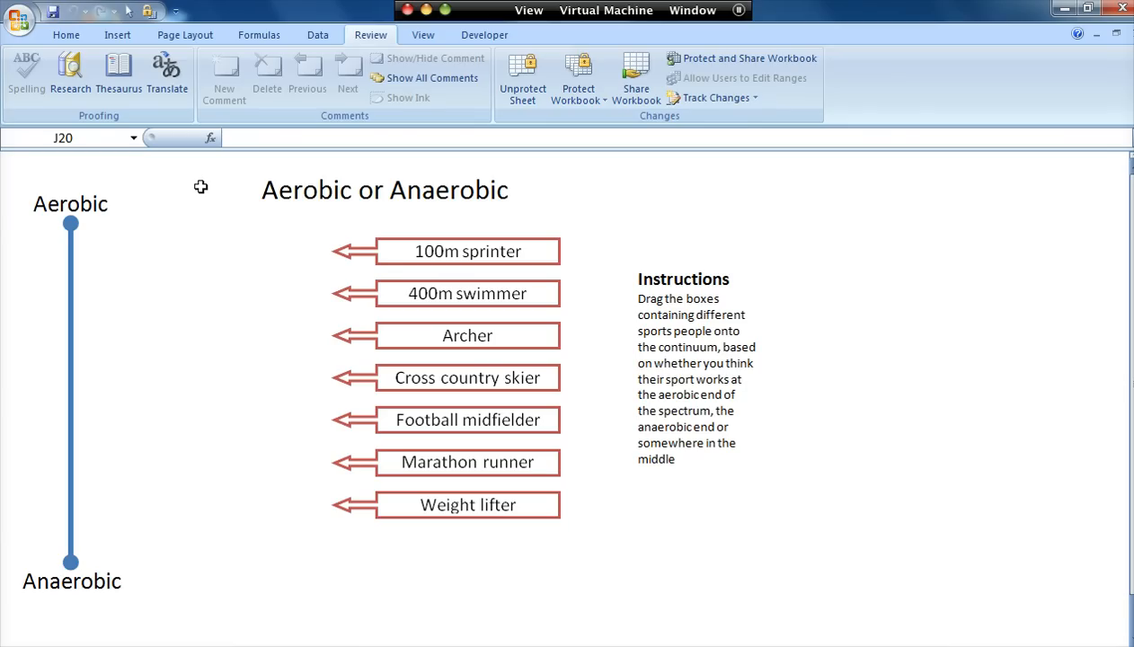
mouse_move(310, 280)
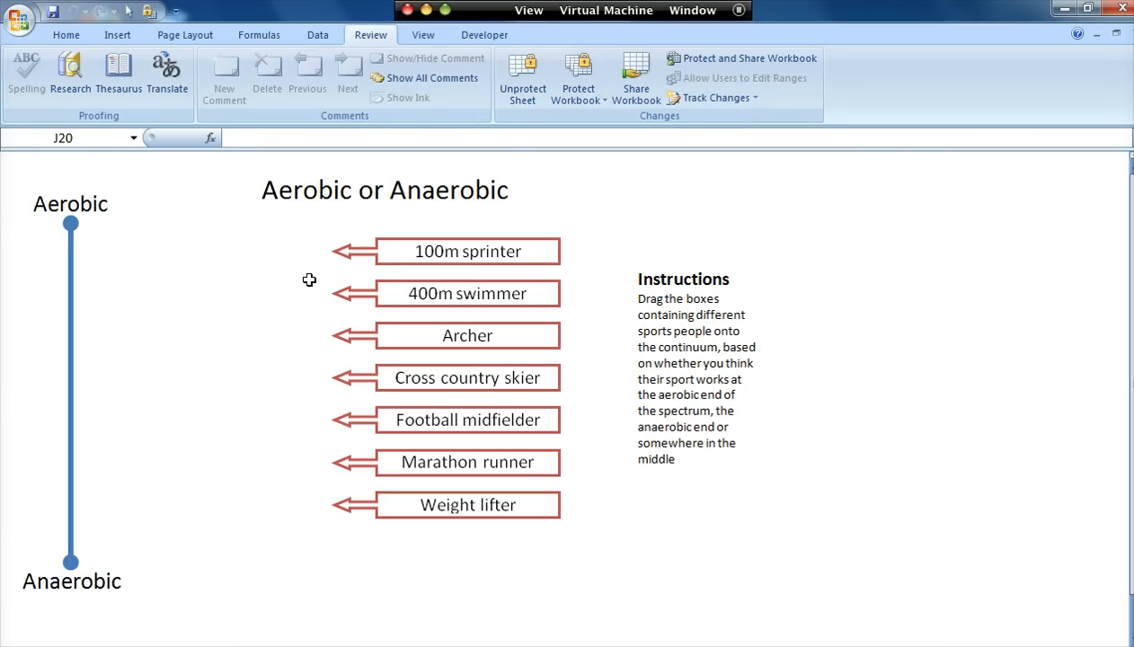
mouse_move(253, 319)
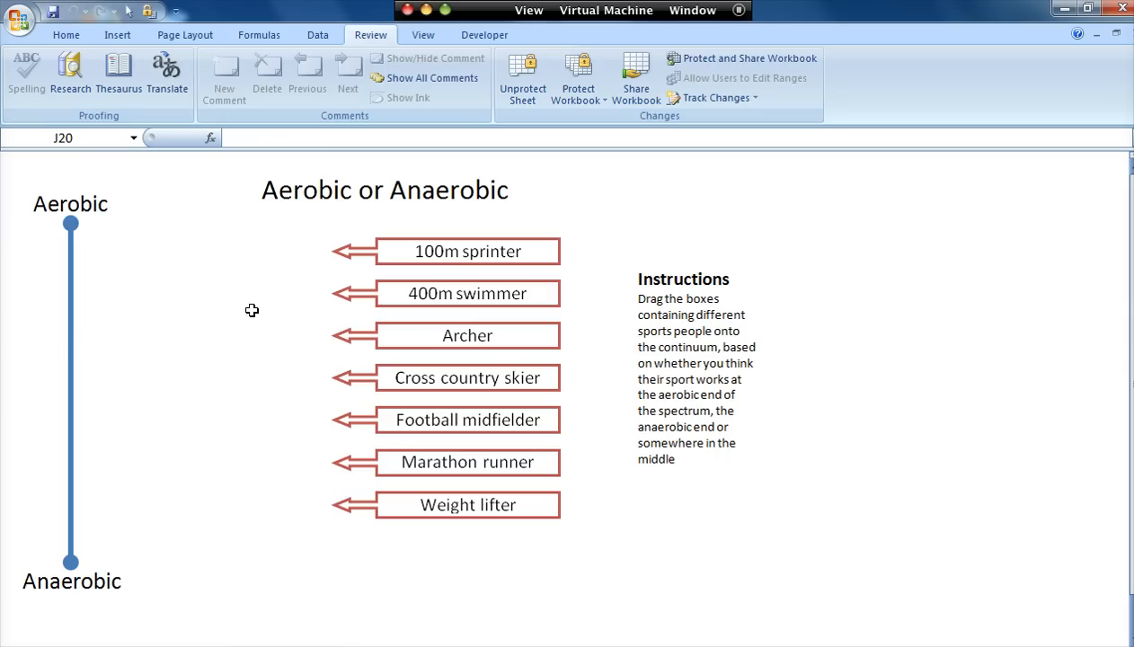
mouse_move(77, 398)
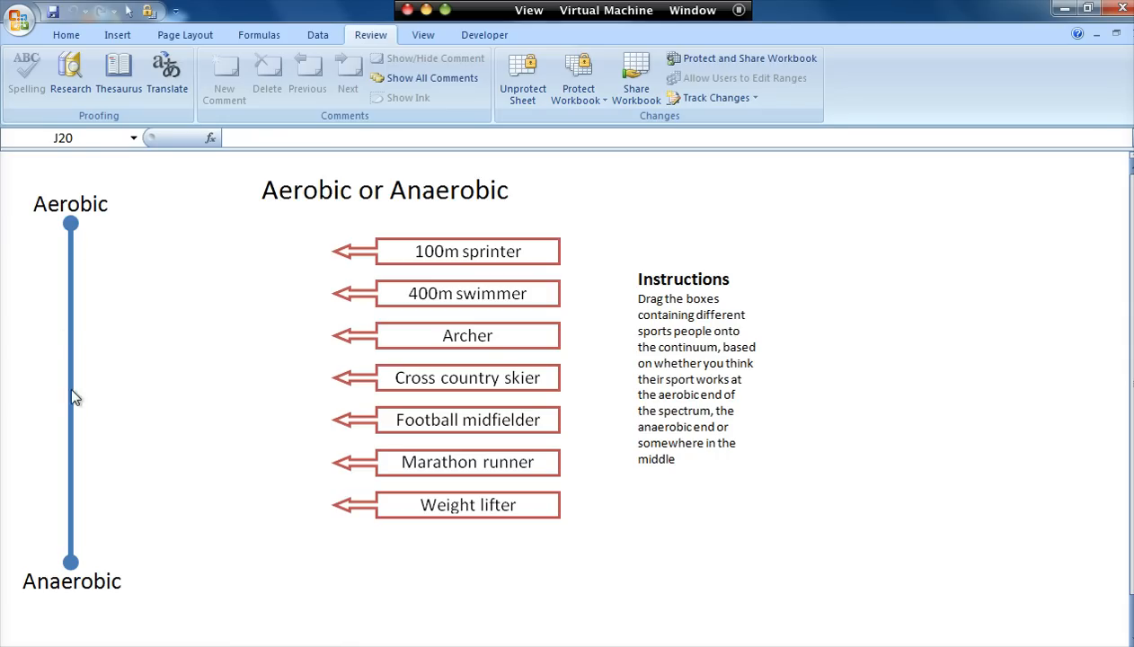
mouse_move(382, 310)
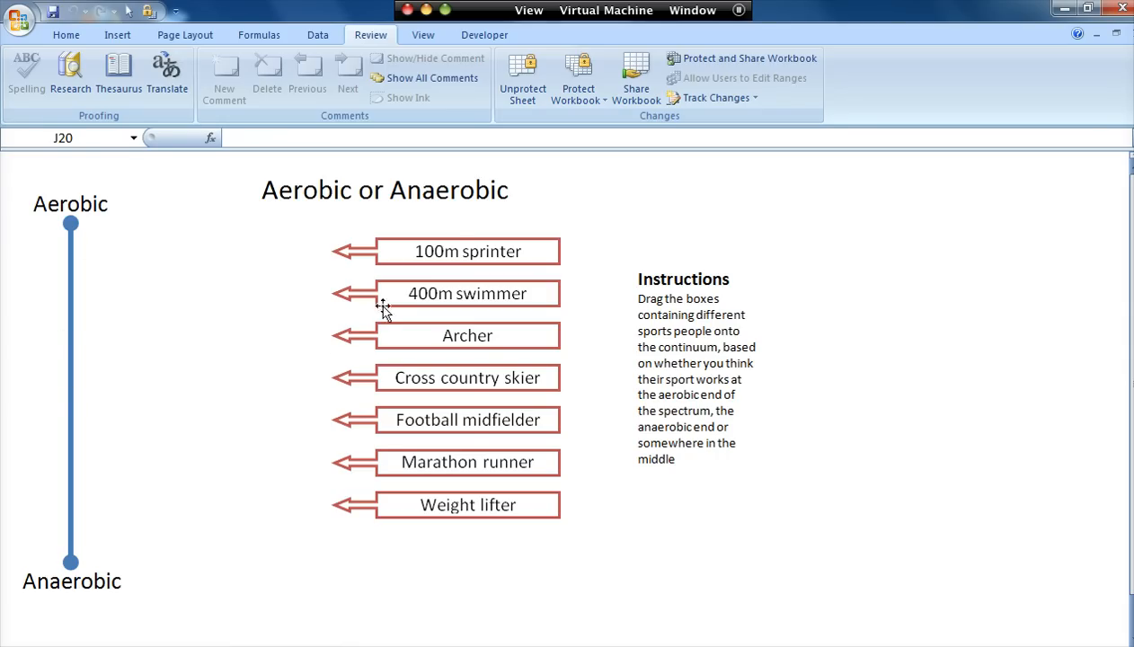
mouse_move(472, 326)
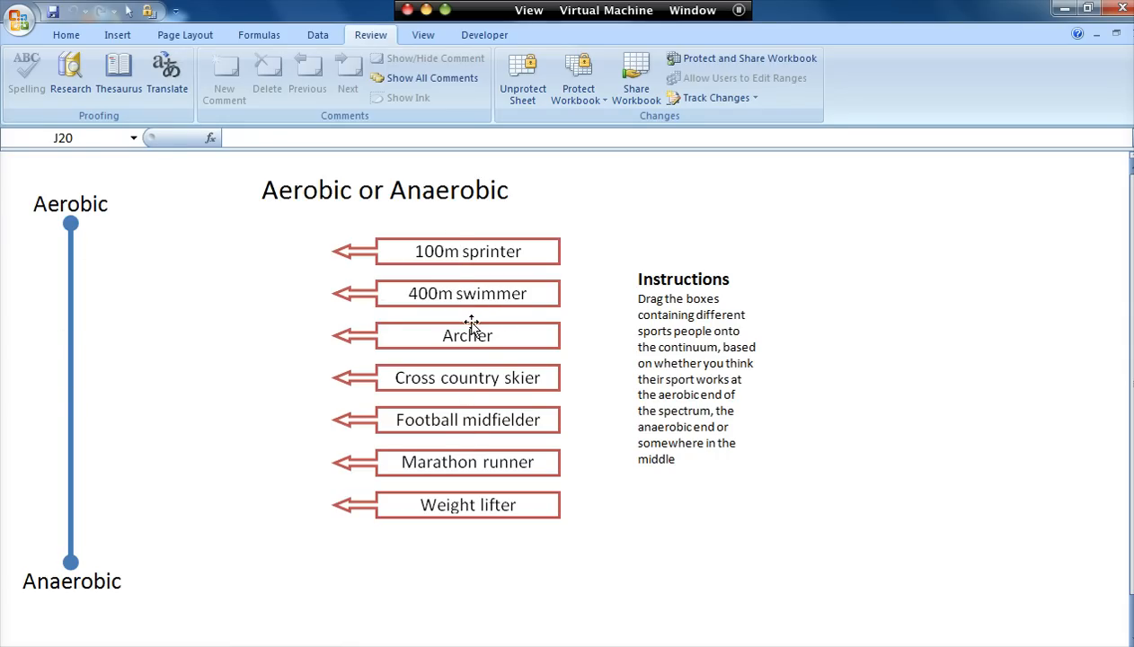
- Place Archer and Weight lifter near the anaerobic end and Marathon runner at the aerobic end
left_click_drag(468, 335, 193, 509)
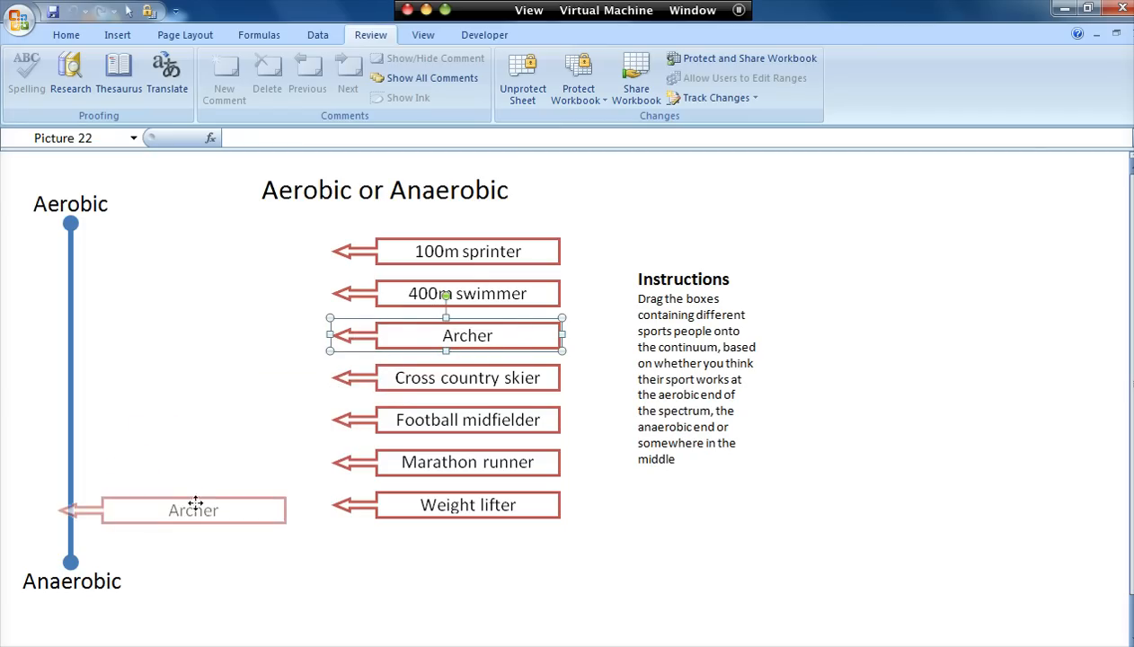
left_click_drag(467, 335, 214, 529)
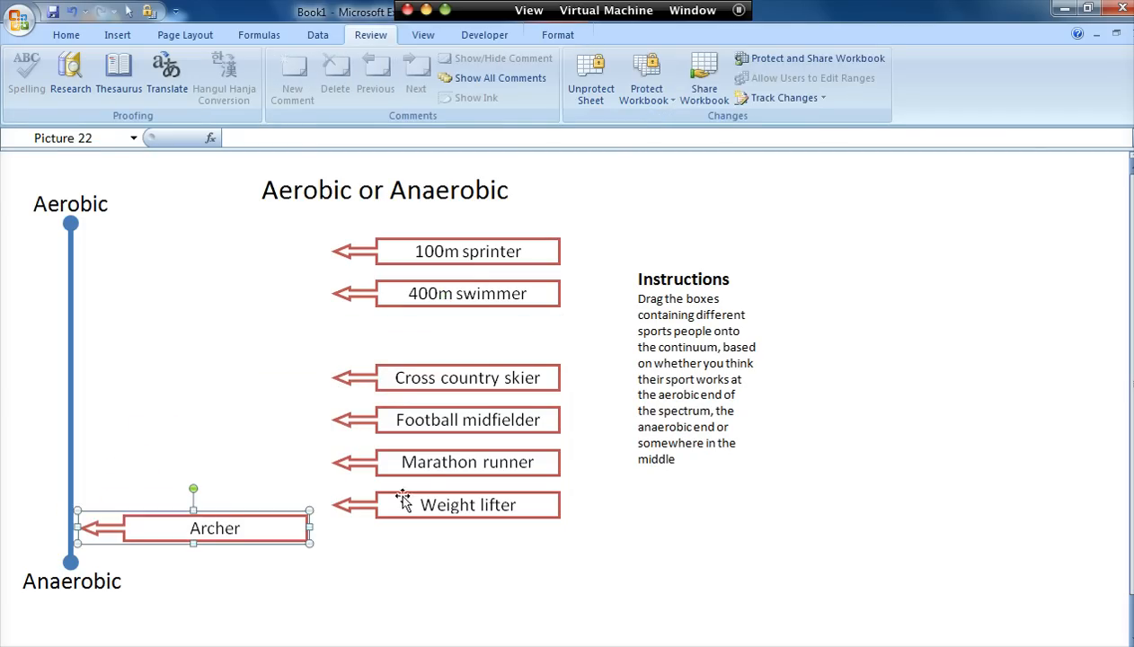
left_click_drag(468, 504, 210, 501)
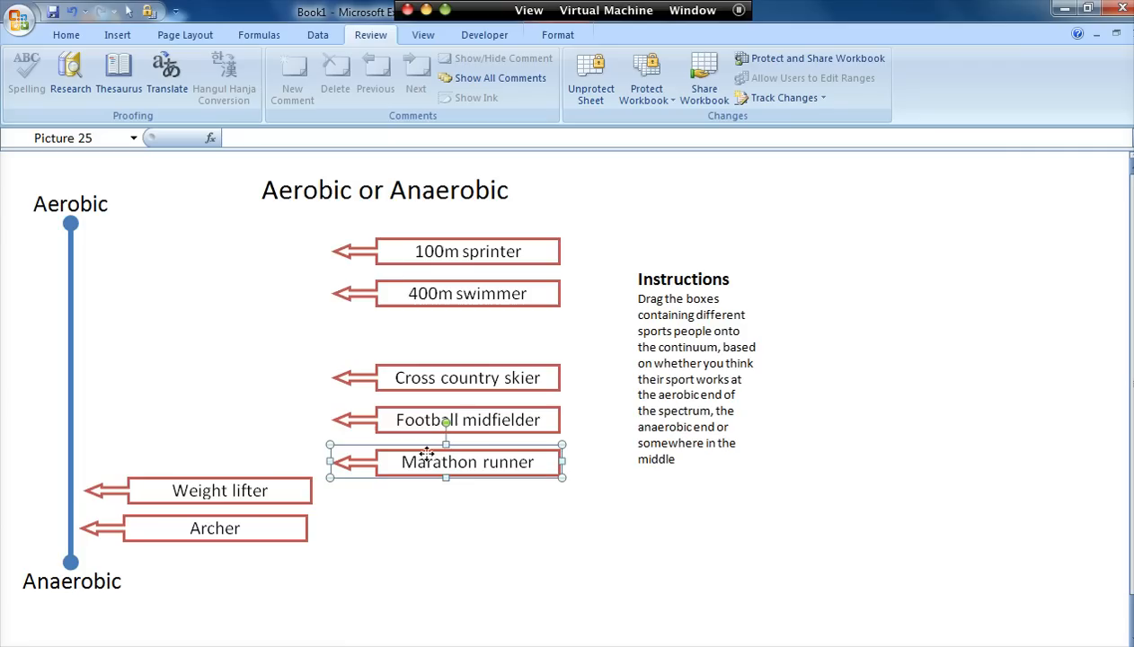
left_click_drag(447, 462, 192, 249)
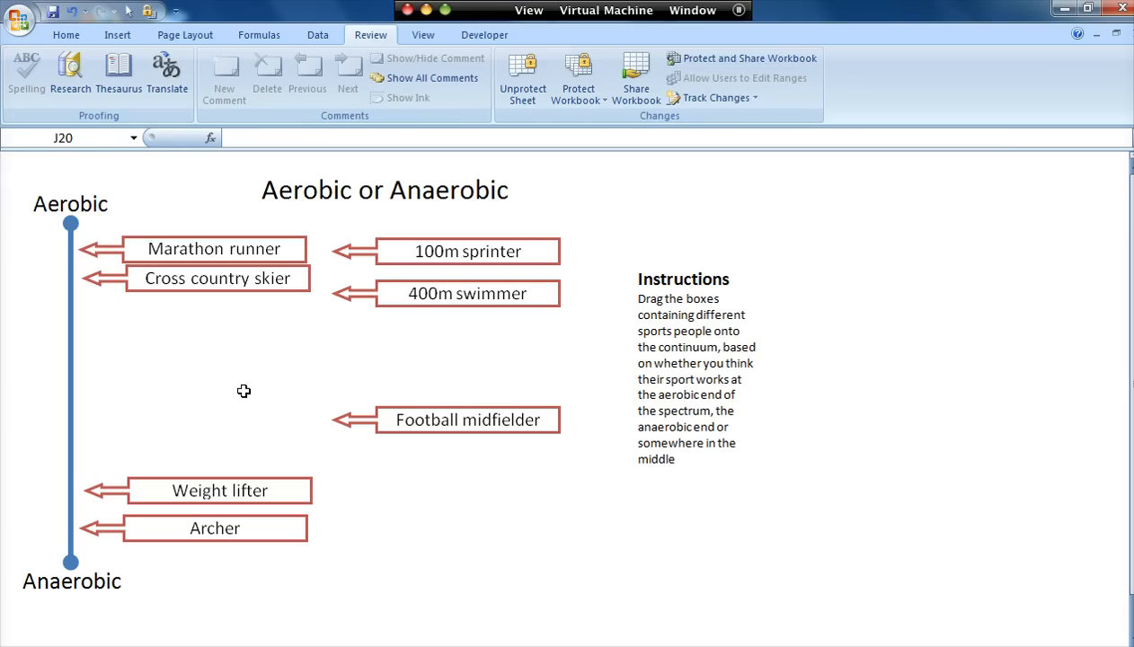
mouse_move(244, 372)
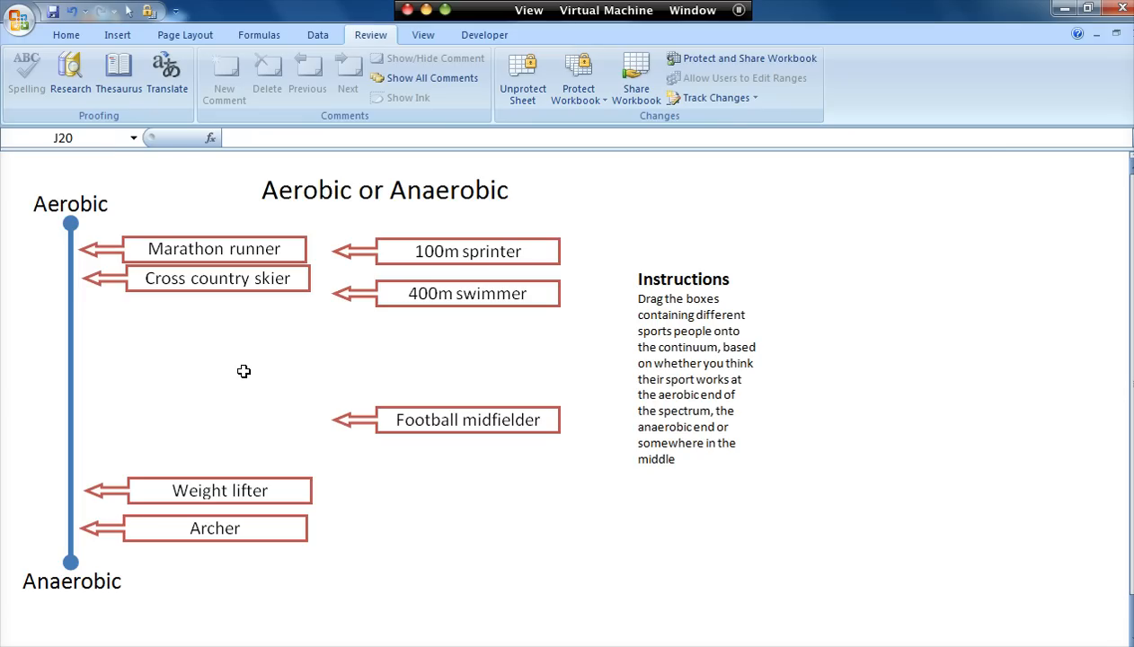
mouse_move(245, 355)
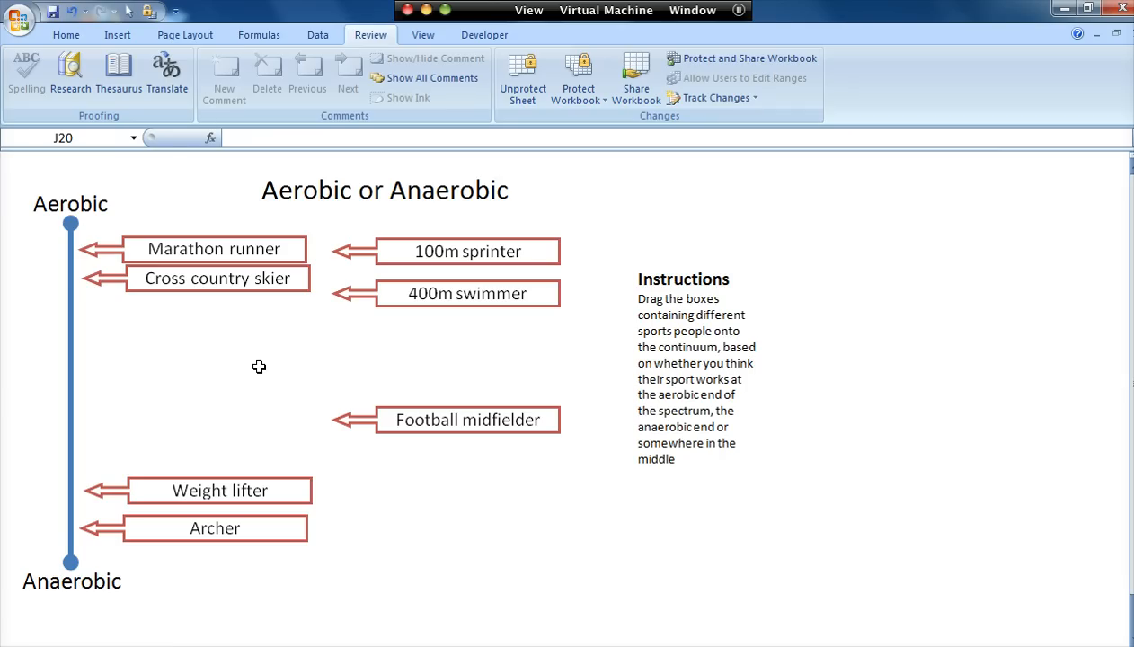
mouse_move(135, 277)
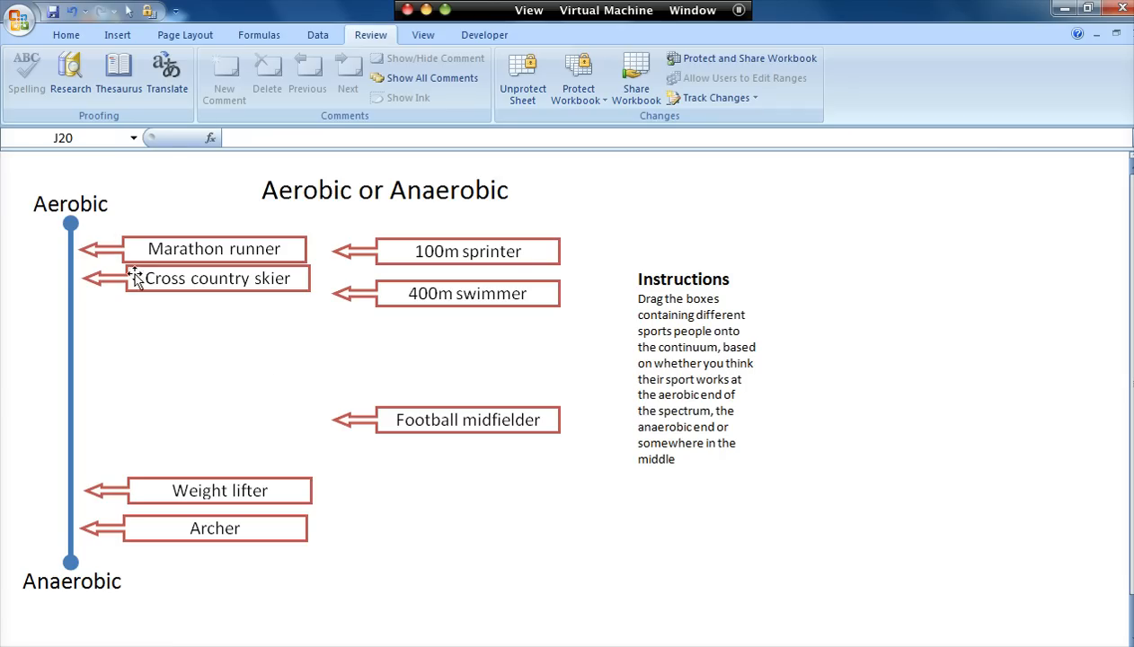
mouse_move(77, 216)
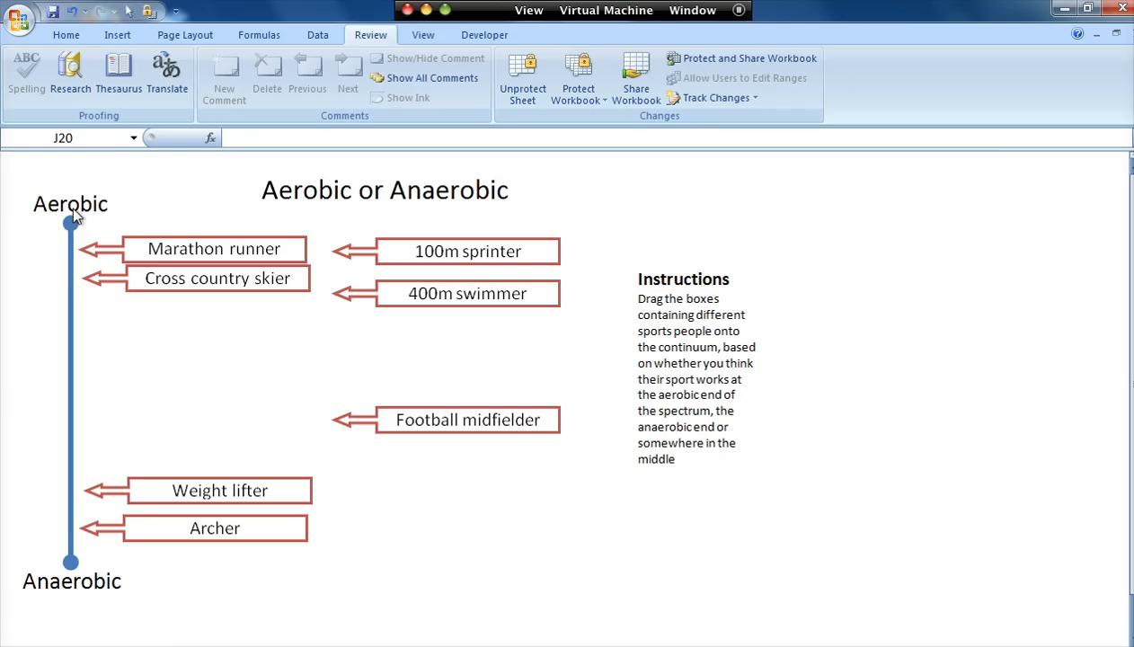
mouse_move(371, 189)
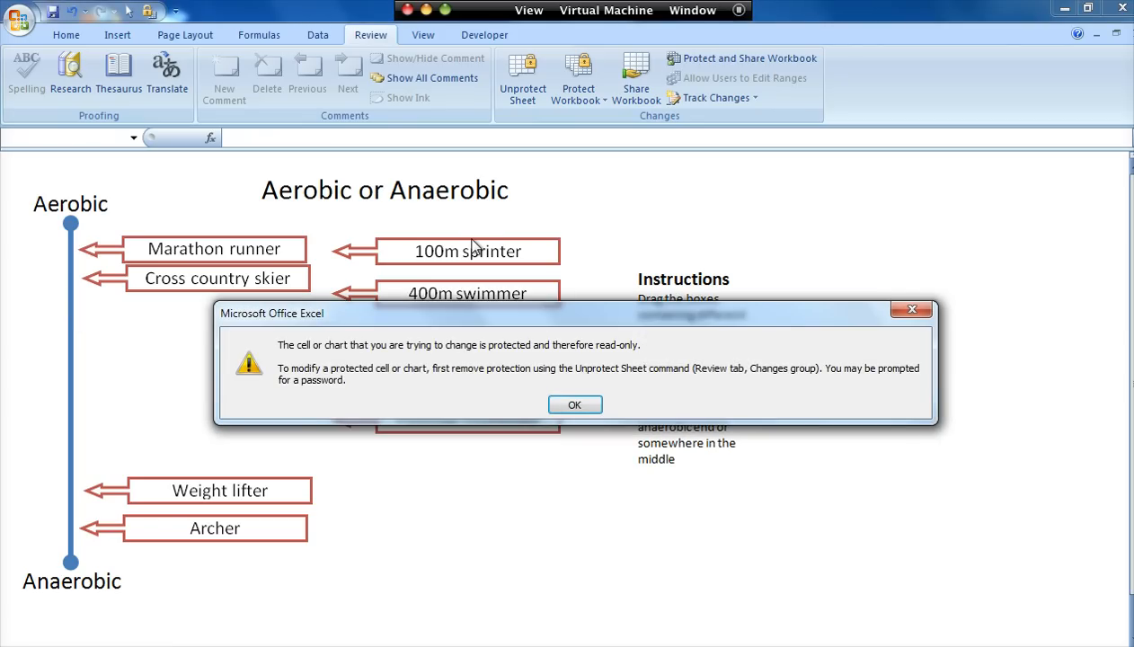
left_click(575, 404)
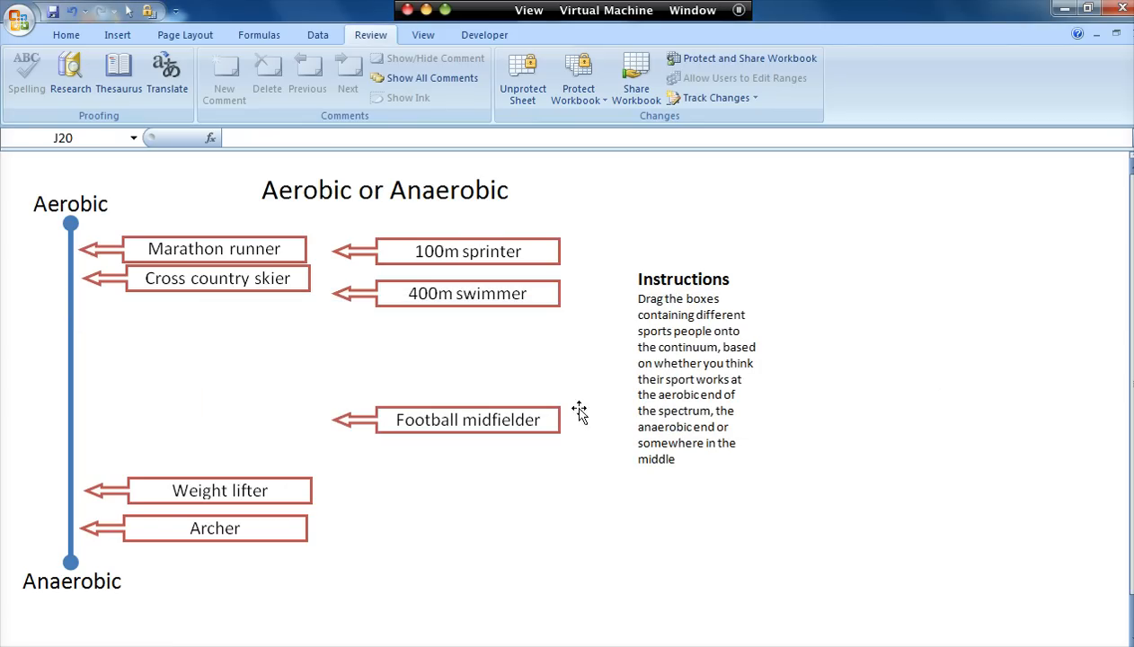
- Move the 100m sprinter box onto the continuum line directly beneath Cross country skier
left_click_drag(468, 252, 243, 330)
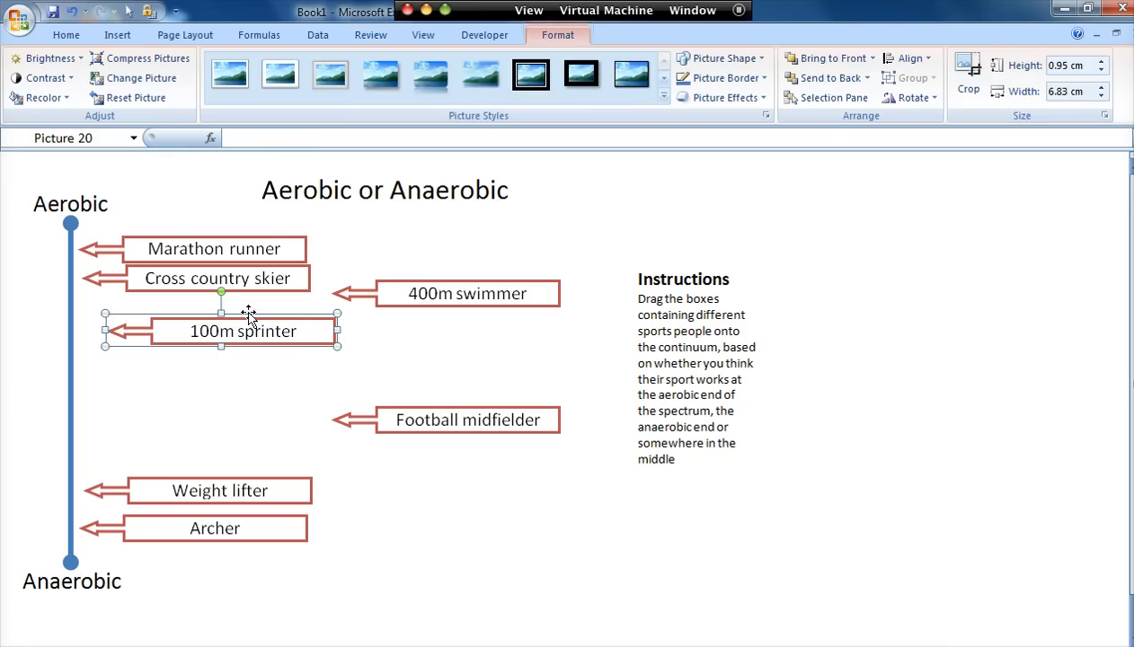
mouse_move(238, 334)
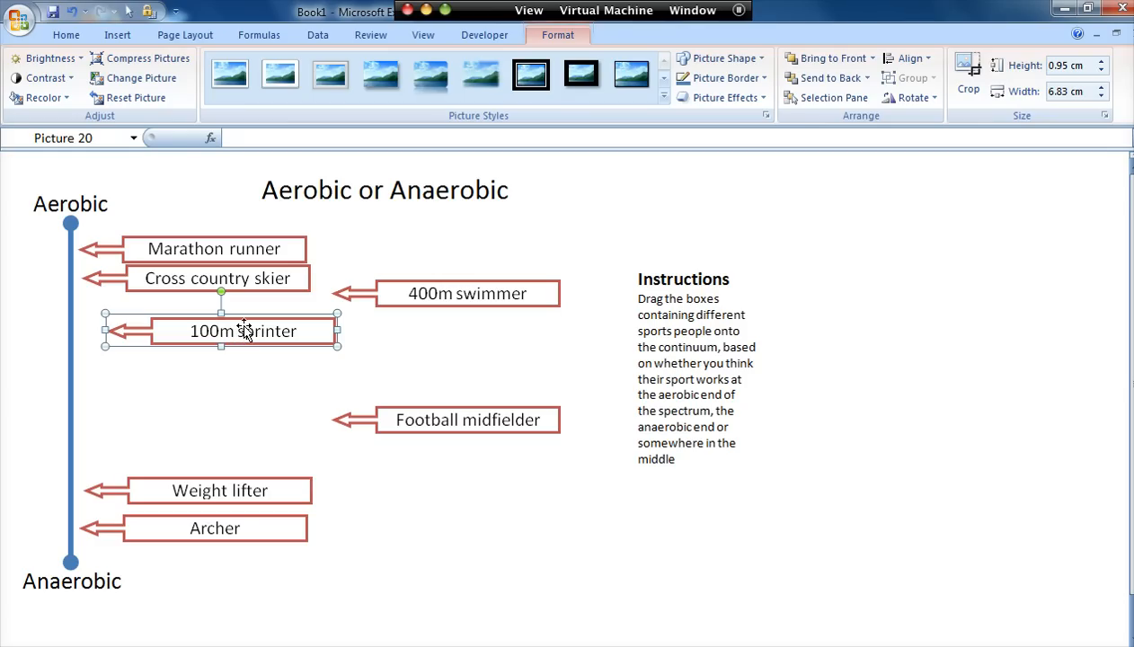
mouse_move(238, 337)
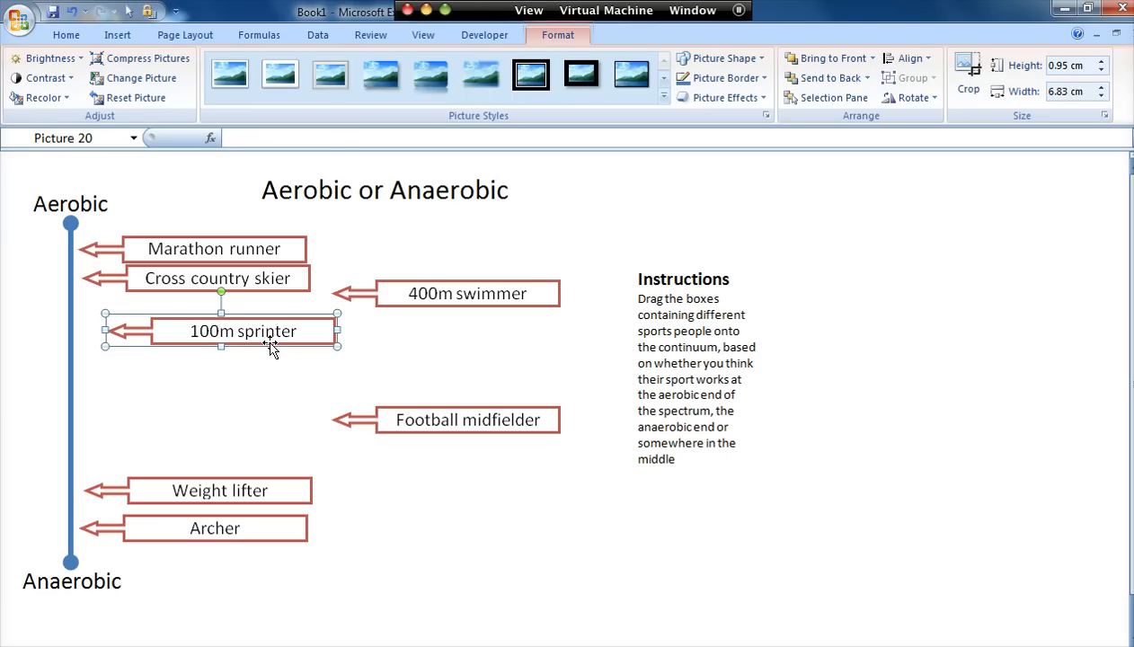
mouse_move(326, 546)
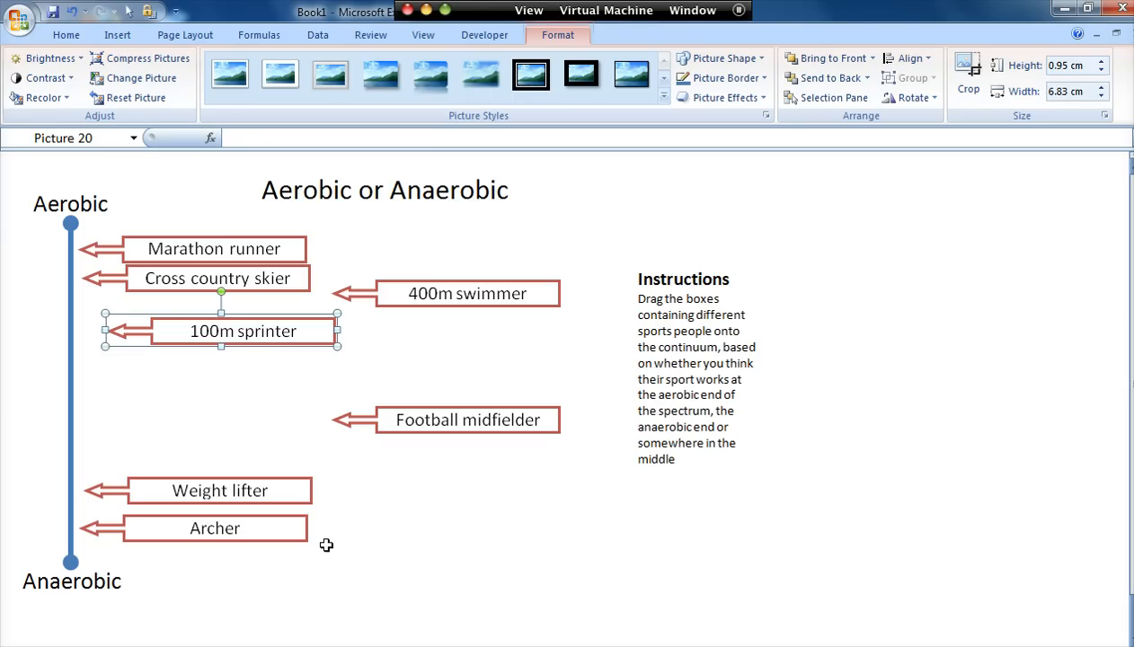